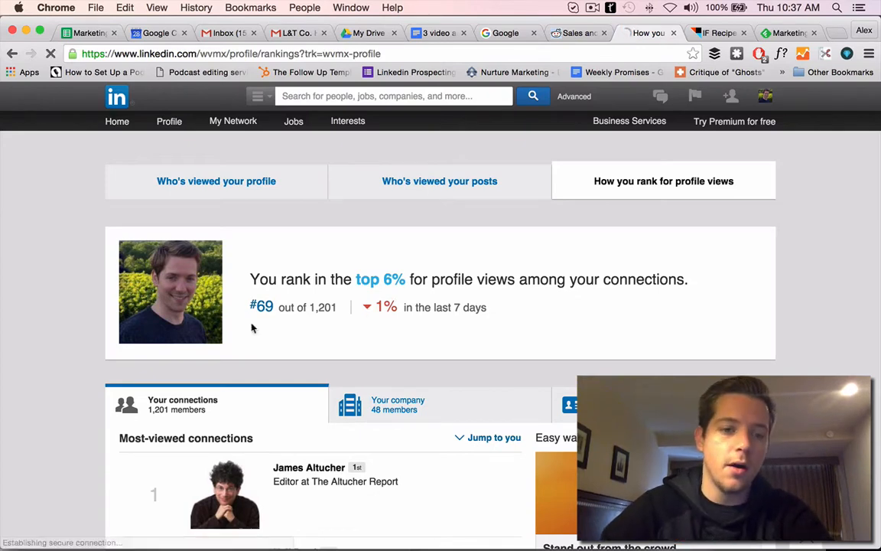
# - Check LinkedIn's 90-day 'Who's viewed your profile' chart, then switch to IFTTT My Recipes
pyautogui.moveTo(250, 279); pyautogui.dragTo(408, 279)
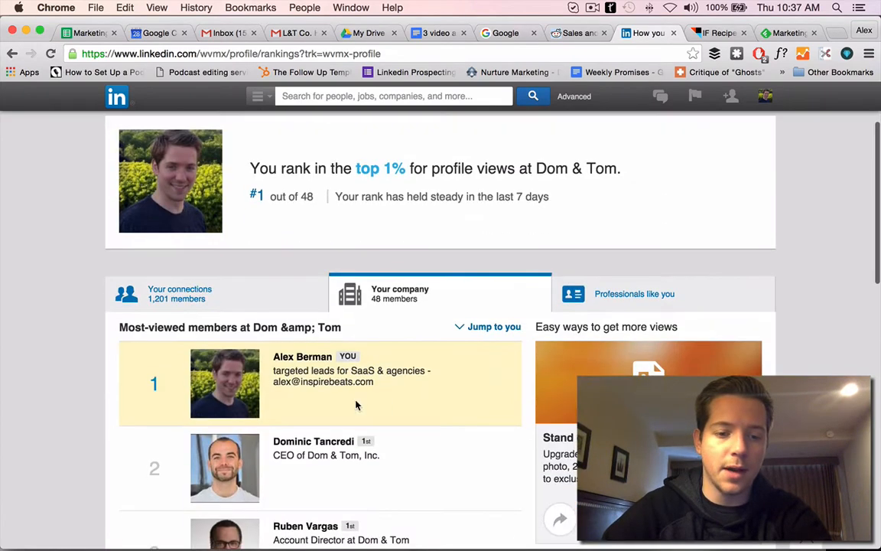
pyautogui.scroll(-3)
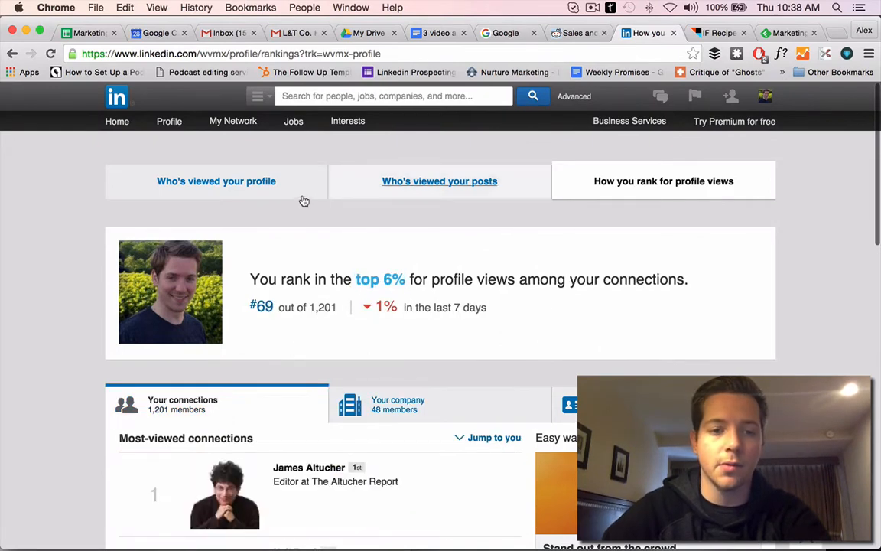
pyautogui.click(216, 180)
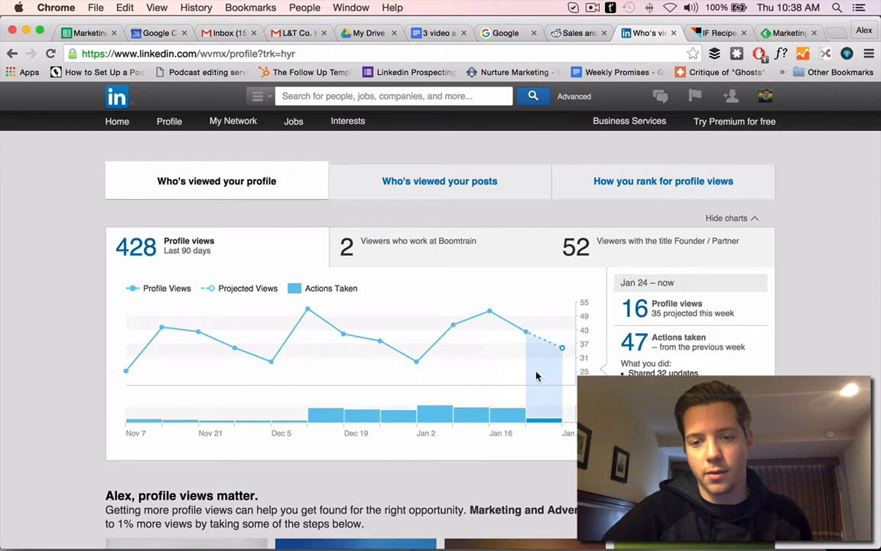
pyautogui.moveTo(467, 371)
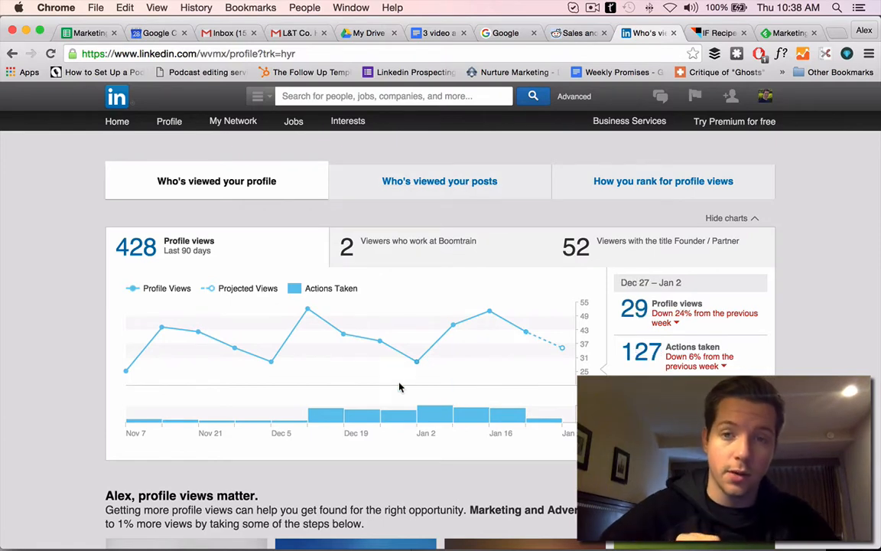
pyautogui.moveTo(419, 352)
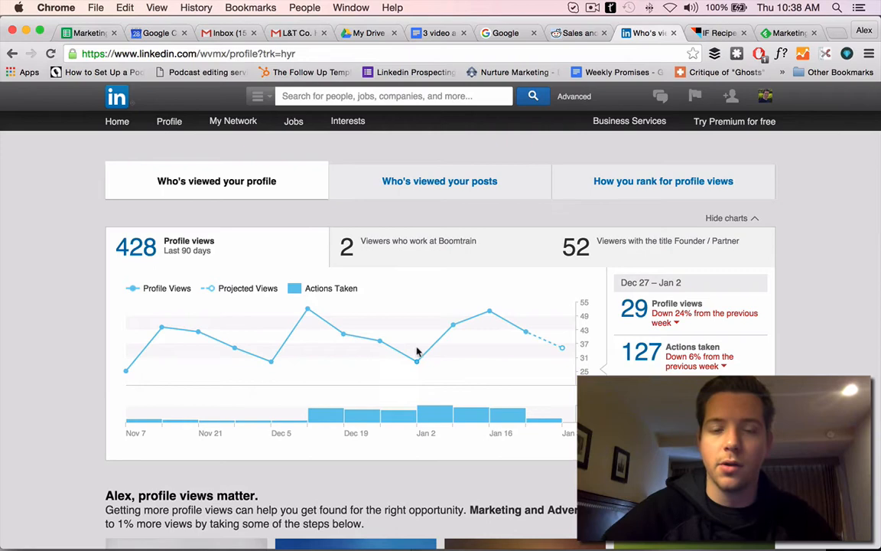
pyautogui.click(717, 33)
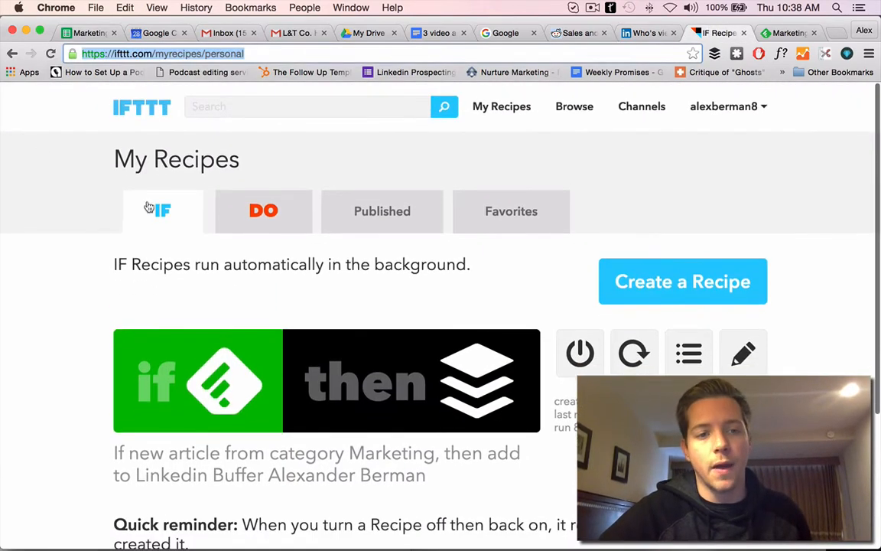
# - Review the IFTTT recipe posting new Feedly Marketing articles to LinkedIn Buffer, then open Feedly Marketing
pyautogui.scroll(-3)
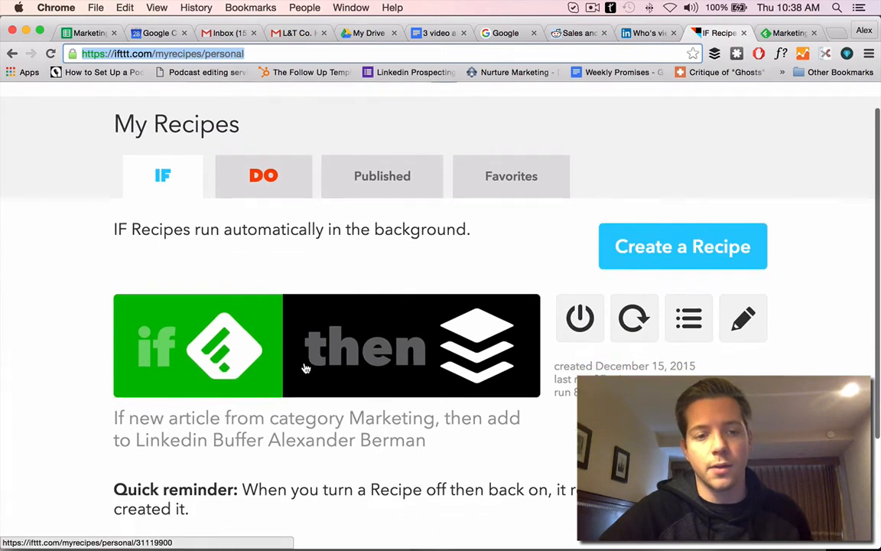
pyautogui.moveTo(113, 229); pyautogui.dragTo(375, 229)
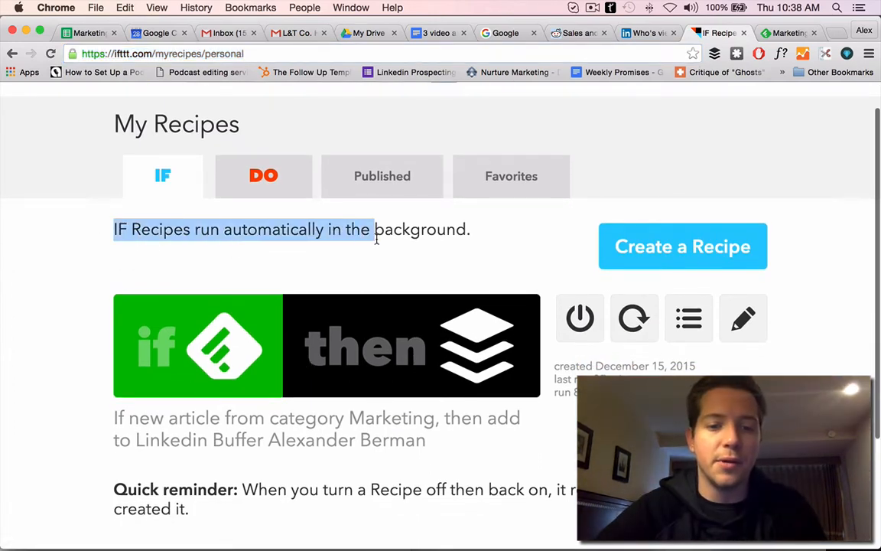
pyautogui.scroll(-3)
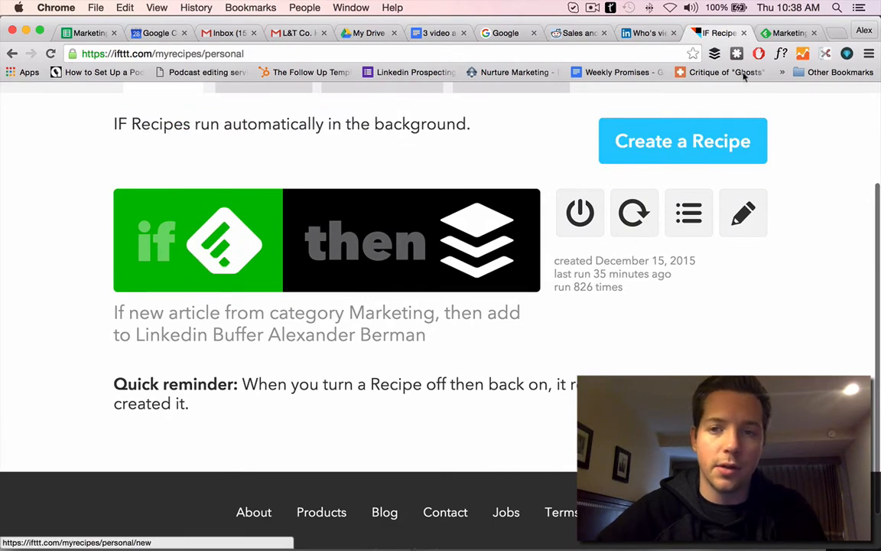
pyautogui.moveTo(465, 247)
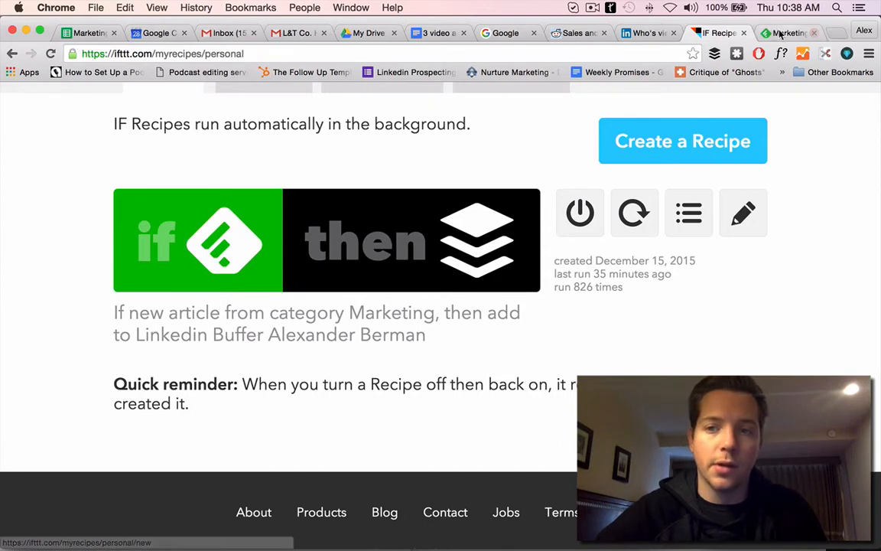
pyautogui.click(792, 33)
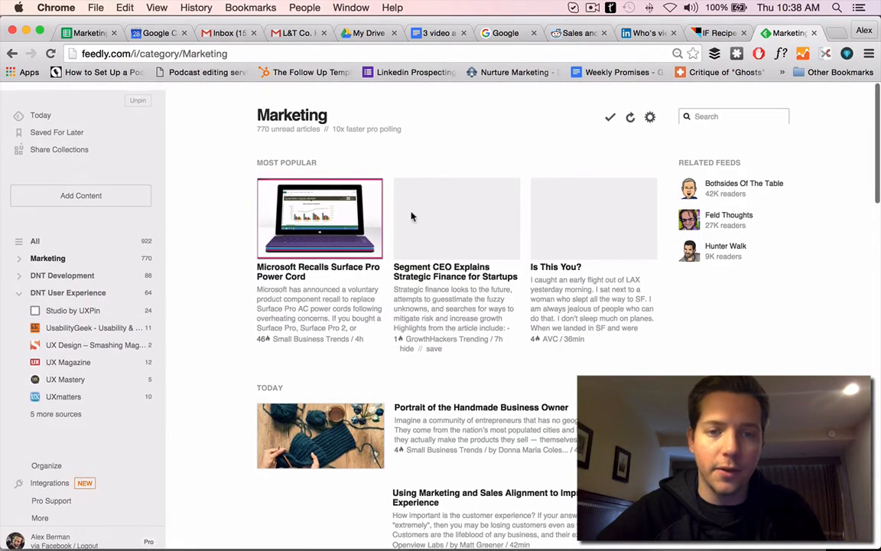
pyautogui.click(721, 33)
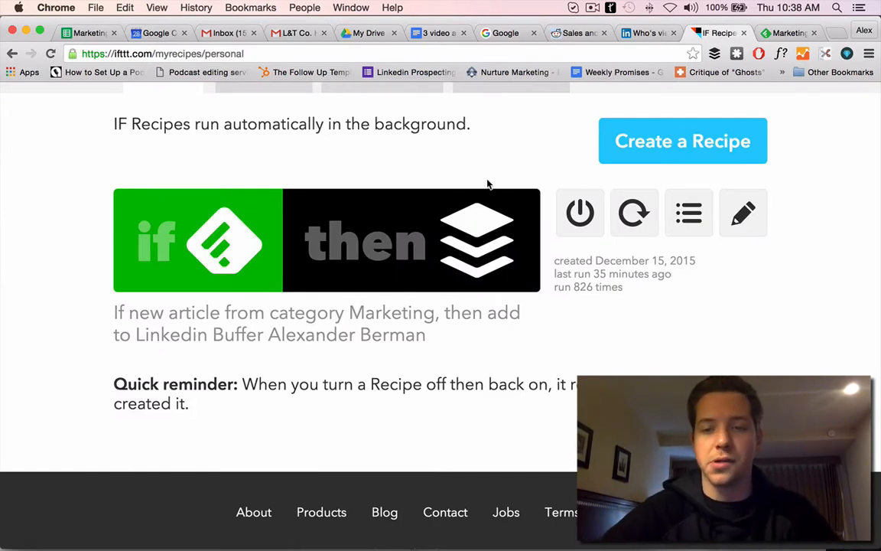
pyautogui.moveTo(703, 328)
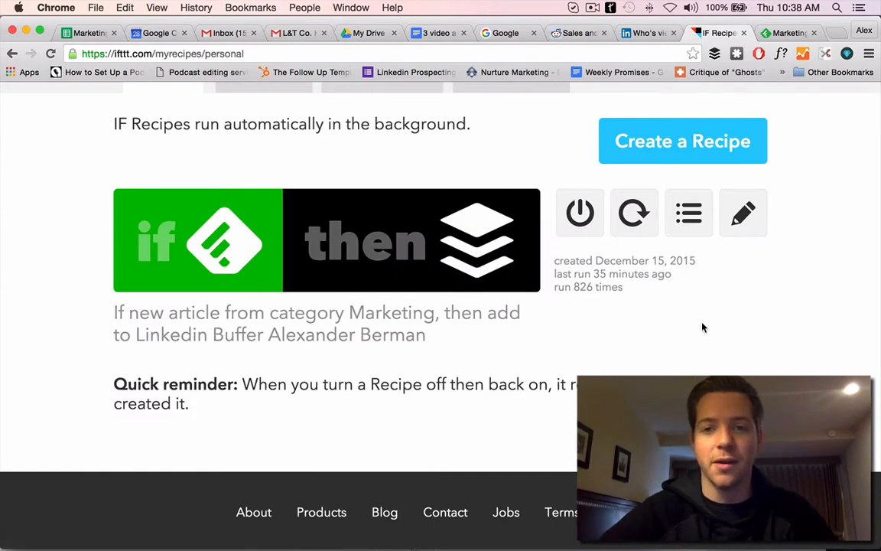
pyautogui.moveTo(522, 253)
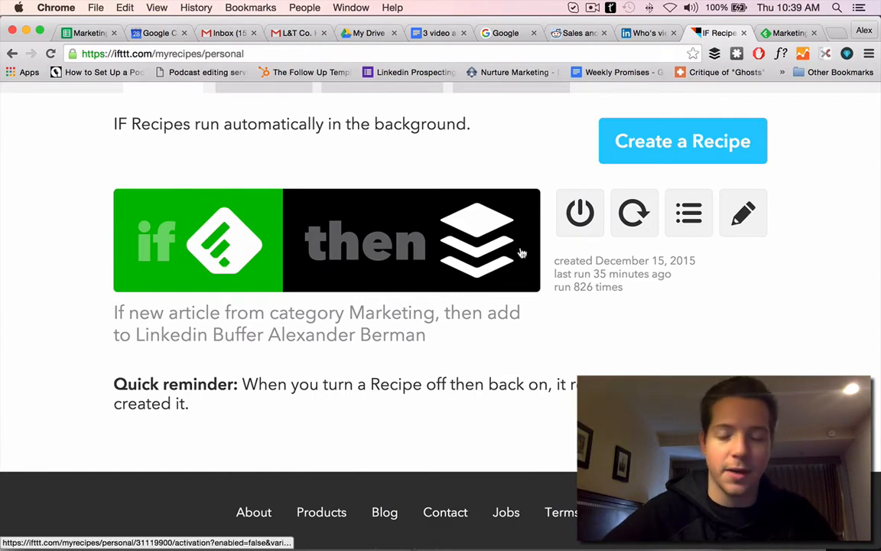
pyautogui.click(789, 32)
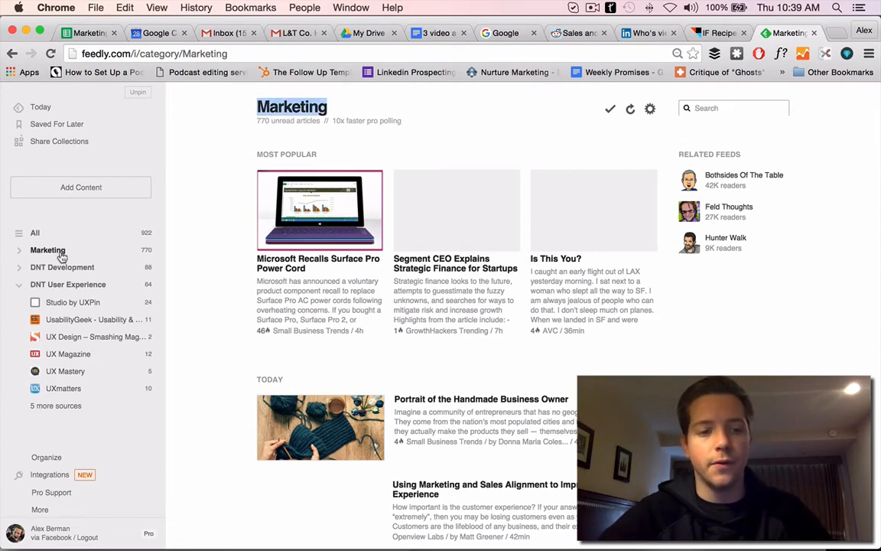
# - Browse Feedly topic suggestions, open DNT Development, and start loading buffer.com in a new tab
pyautogui.scroll(-3)
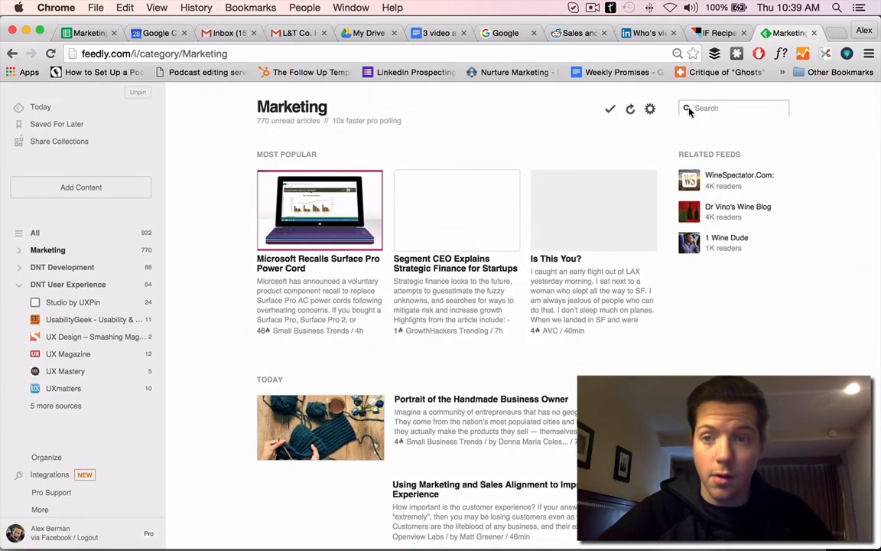
pyautogui.click(726, 108)
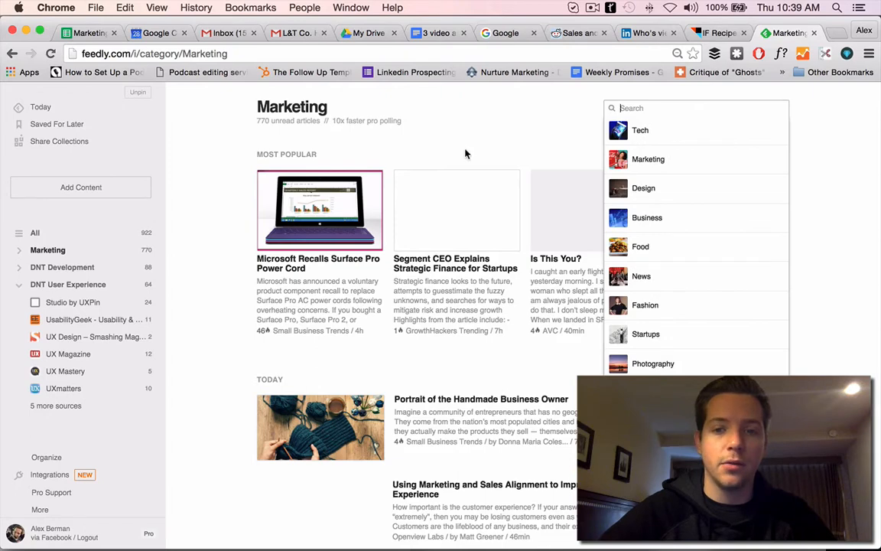
pyautogui.moveTo(681, 239)
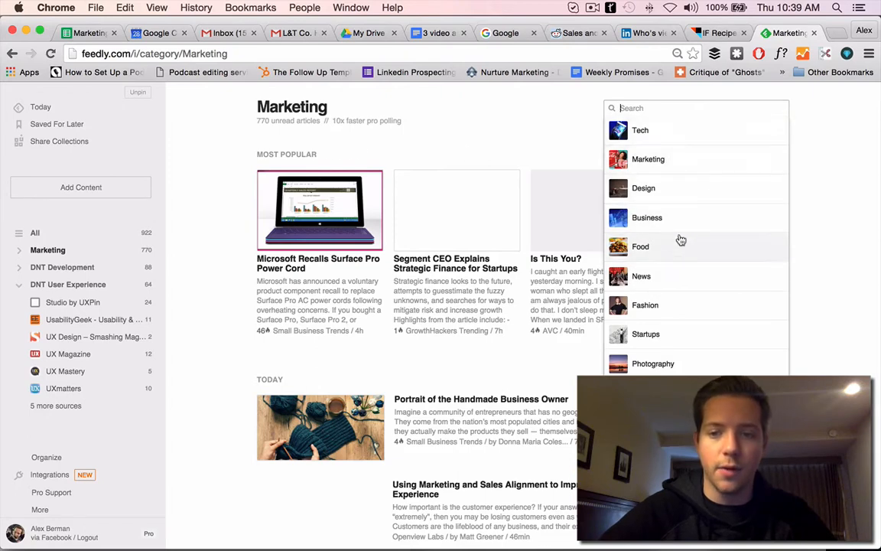
pyautogui.click(62, 267)
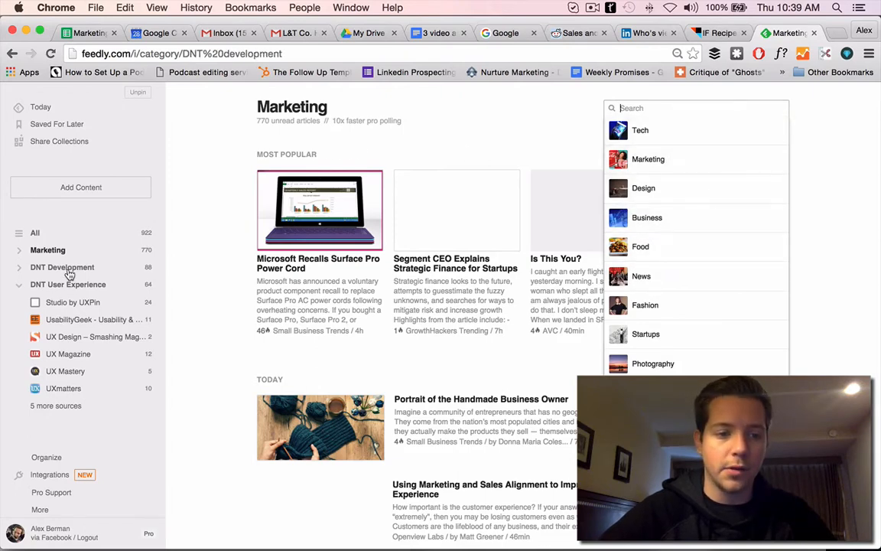
pyautogui.click(62, 267)
pyautogui.write('buffer.com')
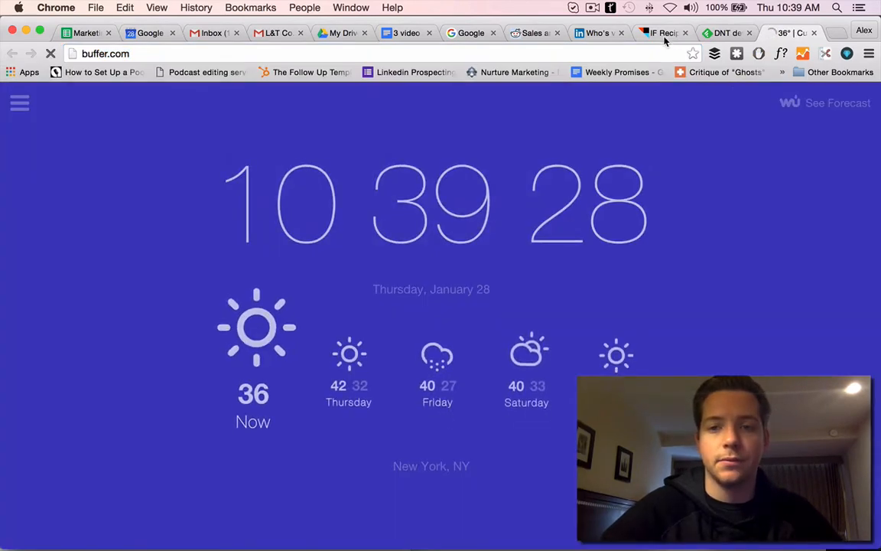
# - Close the Feedly DNT Development tab so Buffer's LinkedIn Analytics > Posts comes up
pyautogui.click(667, 33)
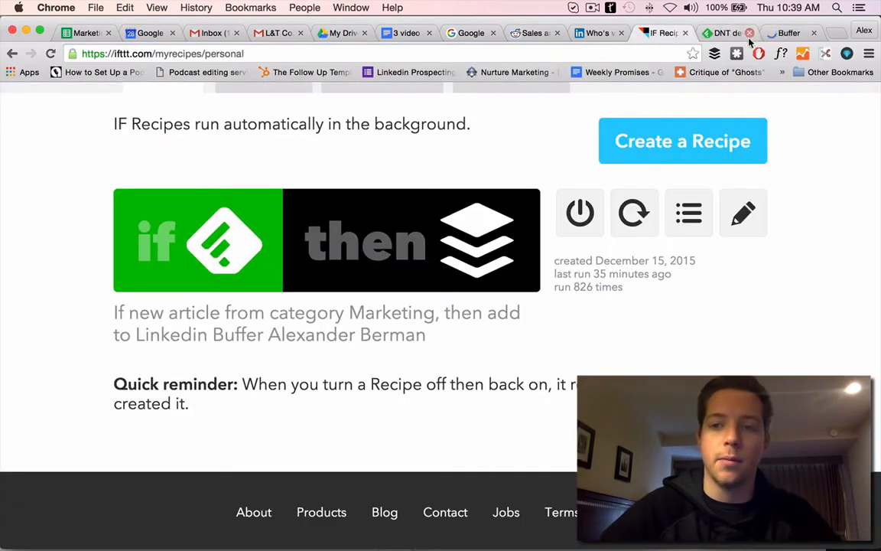
pyautogui.click(791, 32)
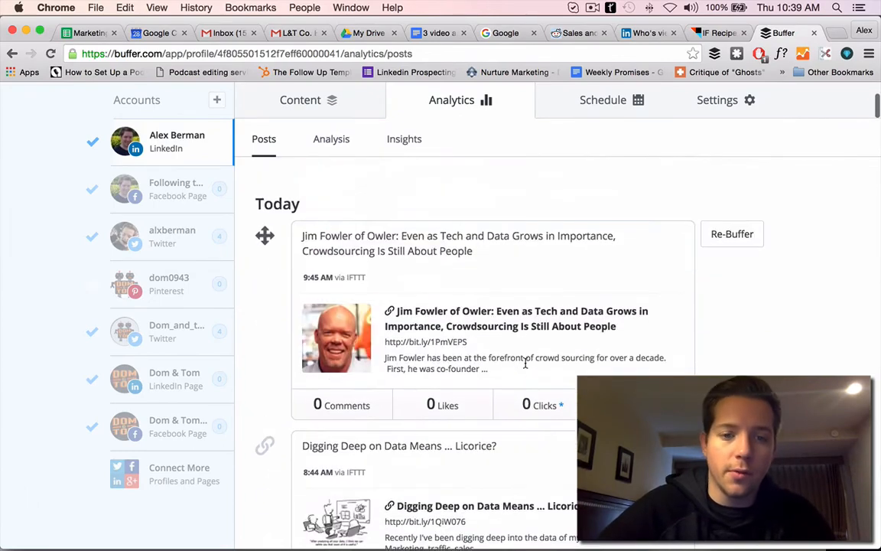
# - Scroll Buffer's LinkedIn post analytics back through the IFTTT-shared posts to Wednesday
pyautogui.scroll(-3)
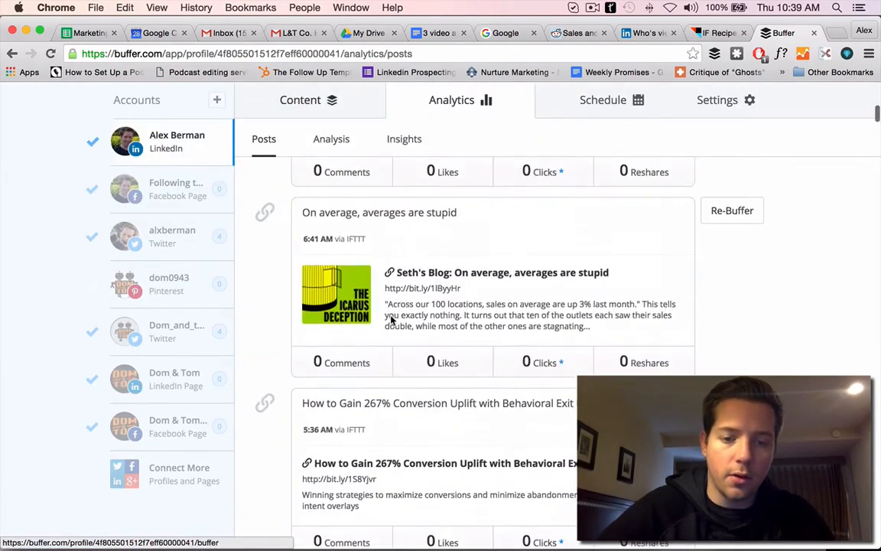
pyautogui.scroll(-3)
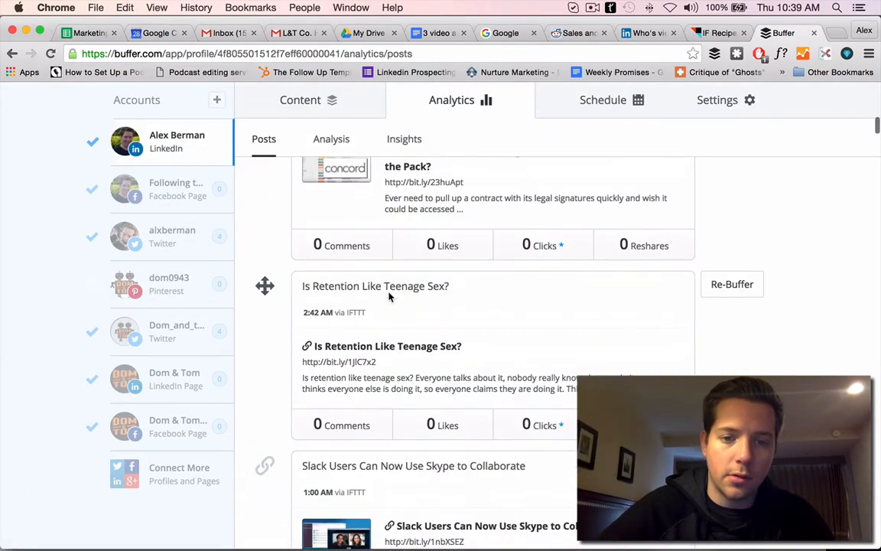
pyautogui.scroll(-3)
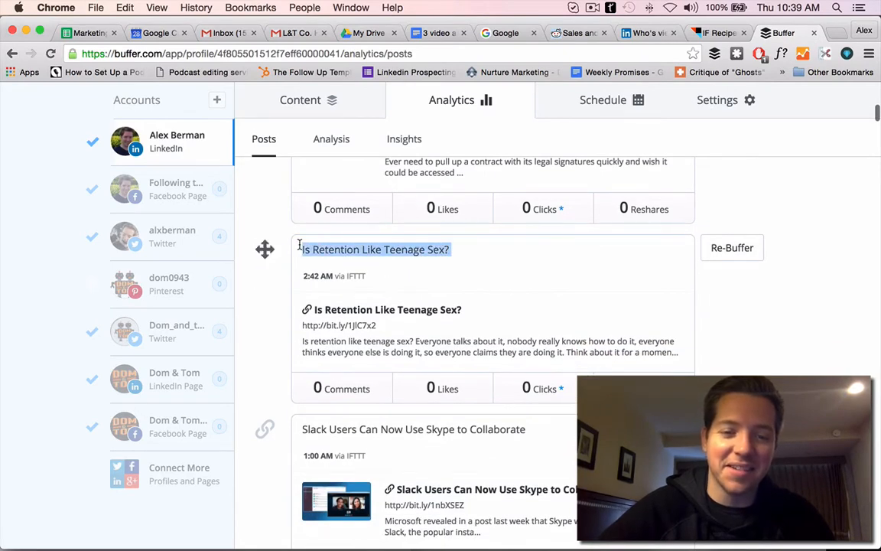
pyautogui.scroll(-3)
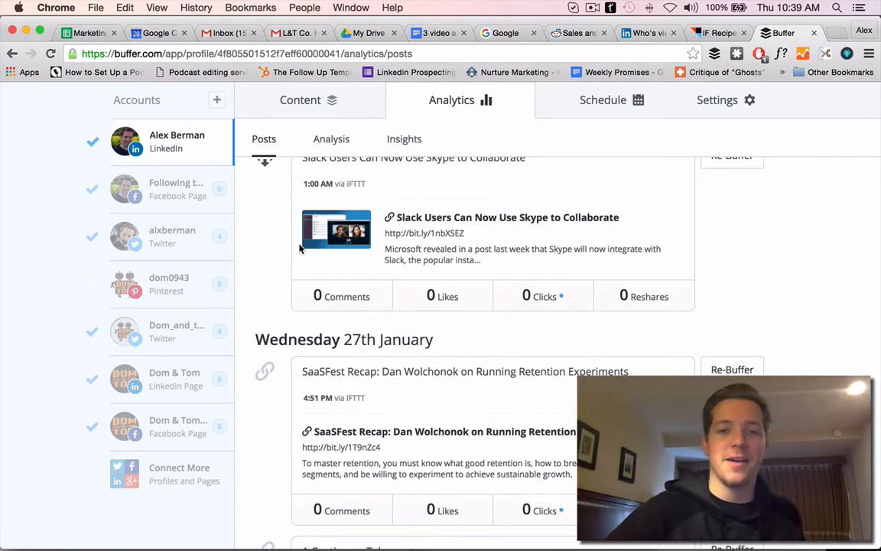
pyautogui.scroll(-3)
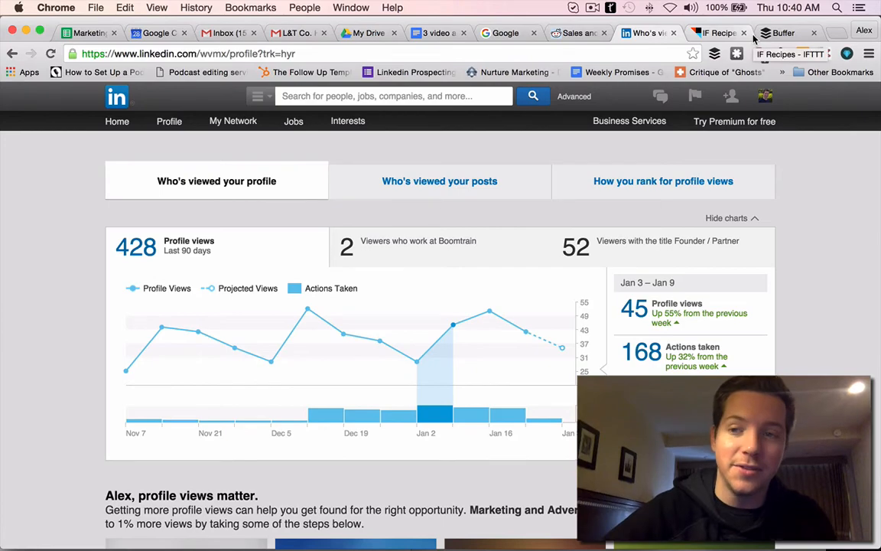
# - Glance at Buffer, return to LinkedIn's profile views, then open and scroll the home feed
pyautogui.click(783, 32)
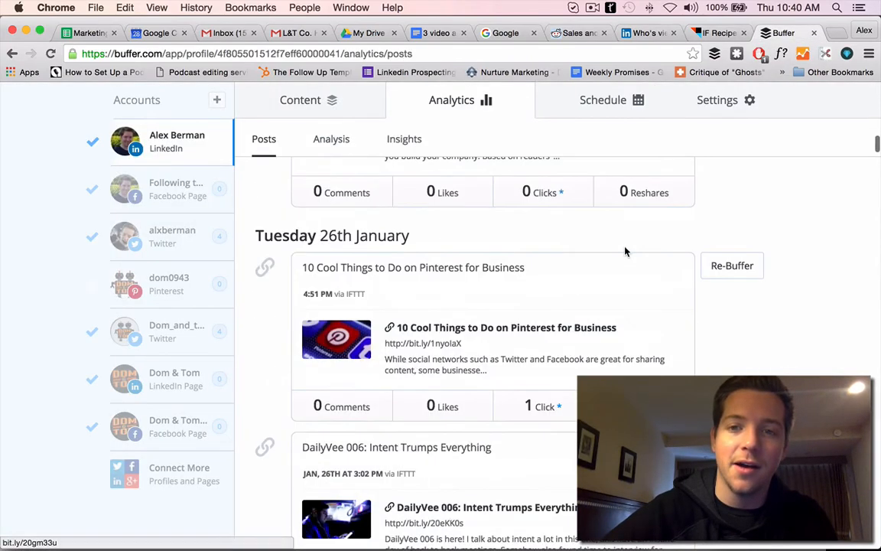
pyautogui.click(651, 33)
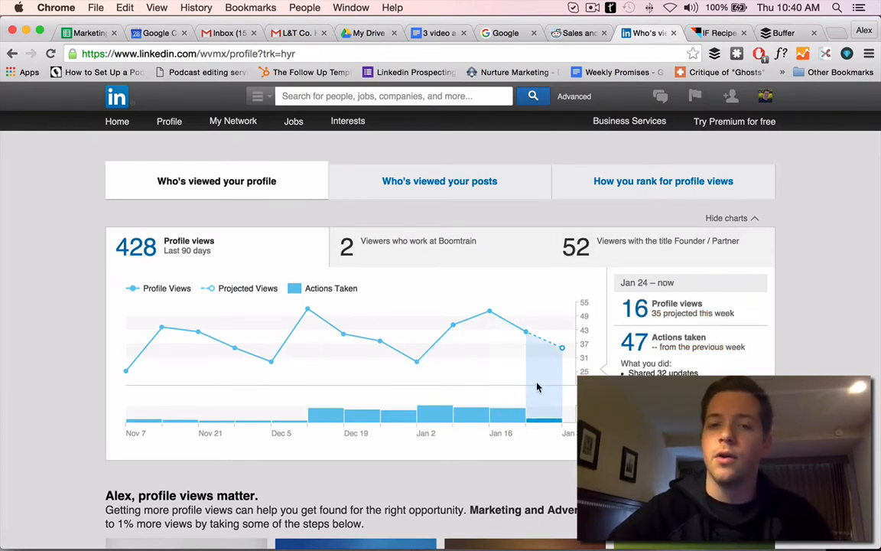
pyautogui.click(117, 95)
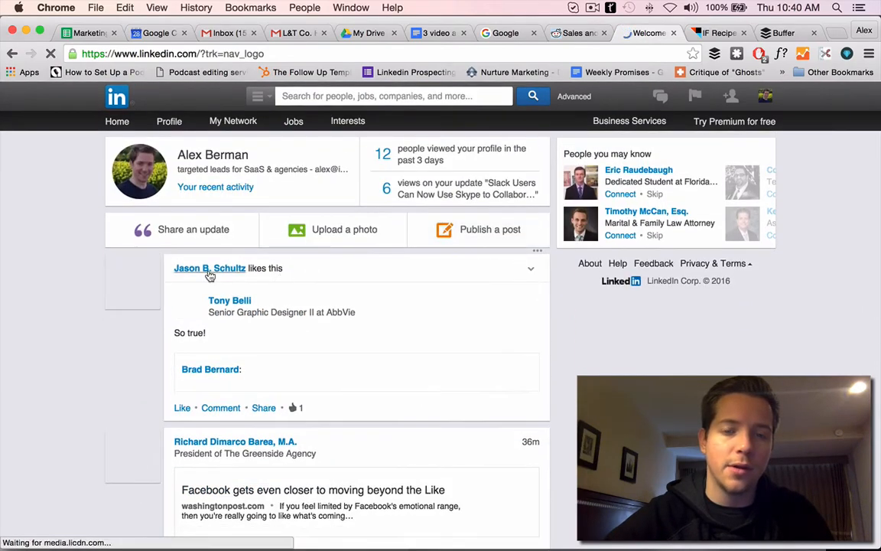
pyautogui.scroll(-3)
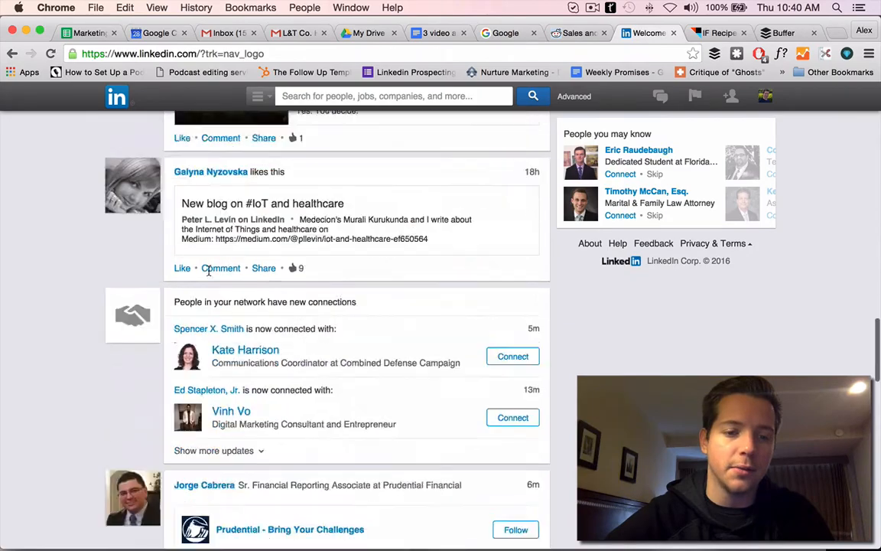